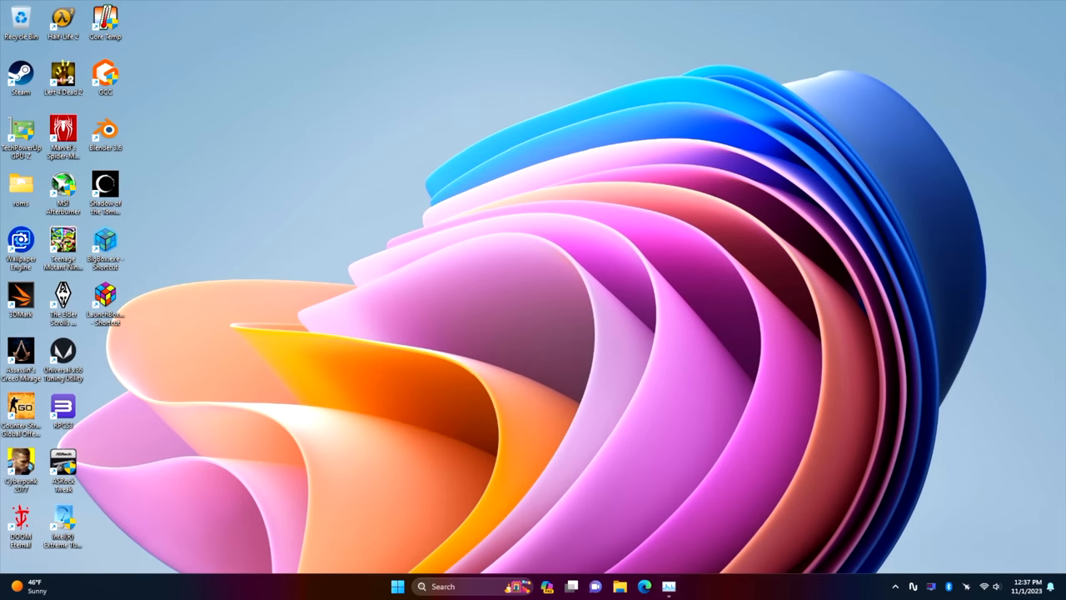
- Review installed RAM and graphics processor details in the system performance overview
left_click(669, 587)
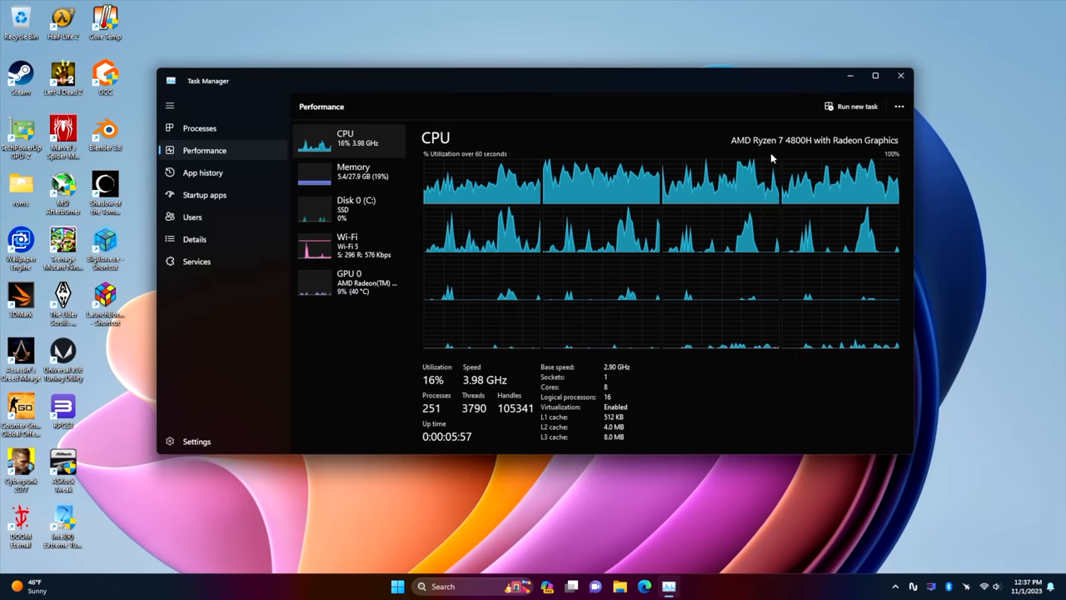
left_click(353, 170)
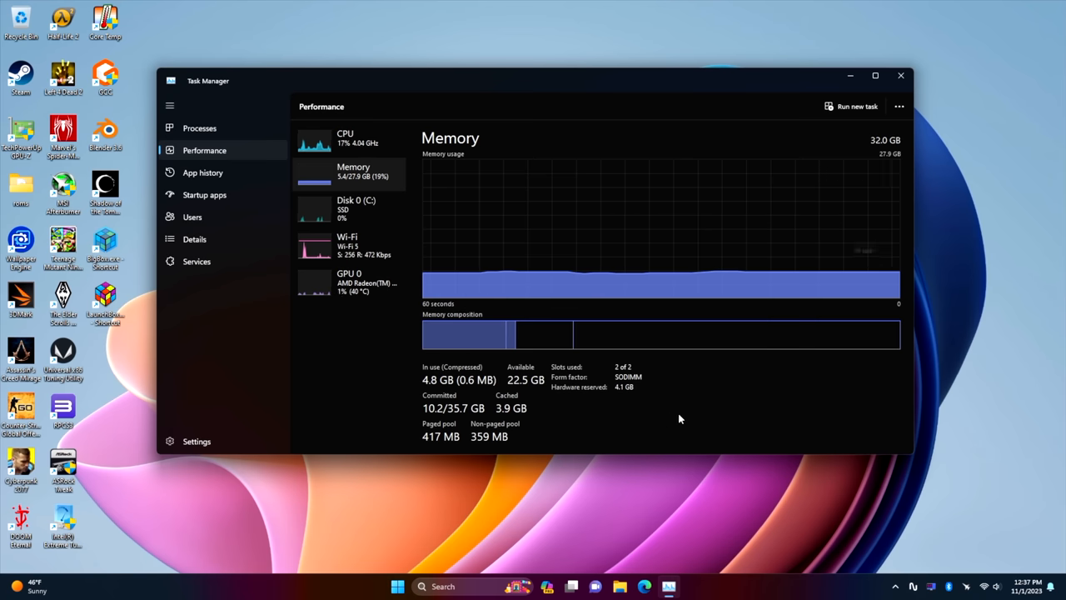
left_click(349, 282)
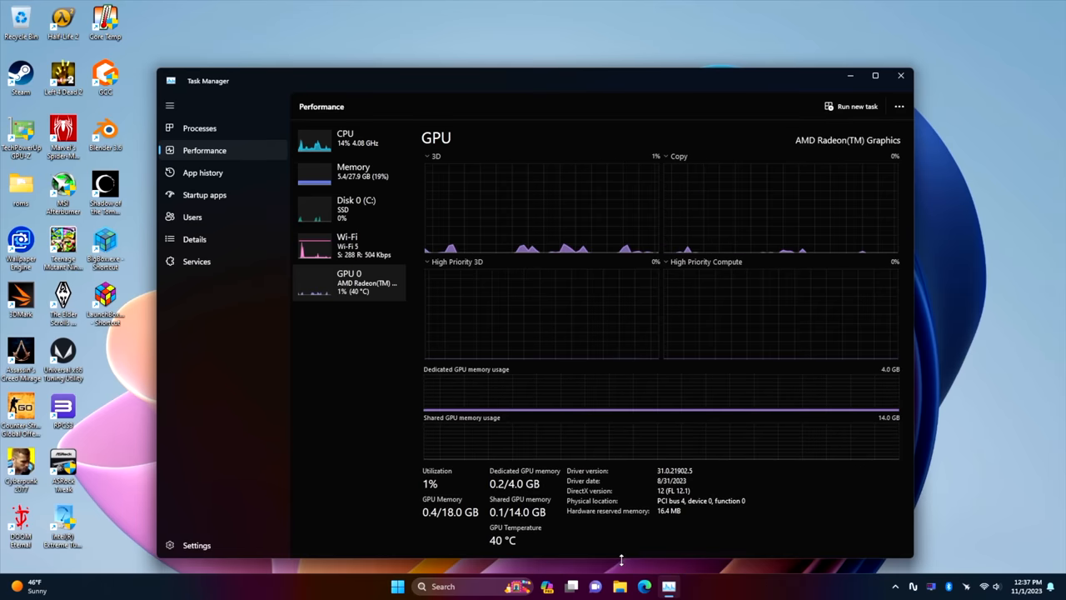
left_click(345, 138)
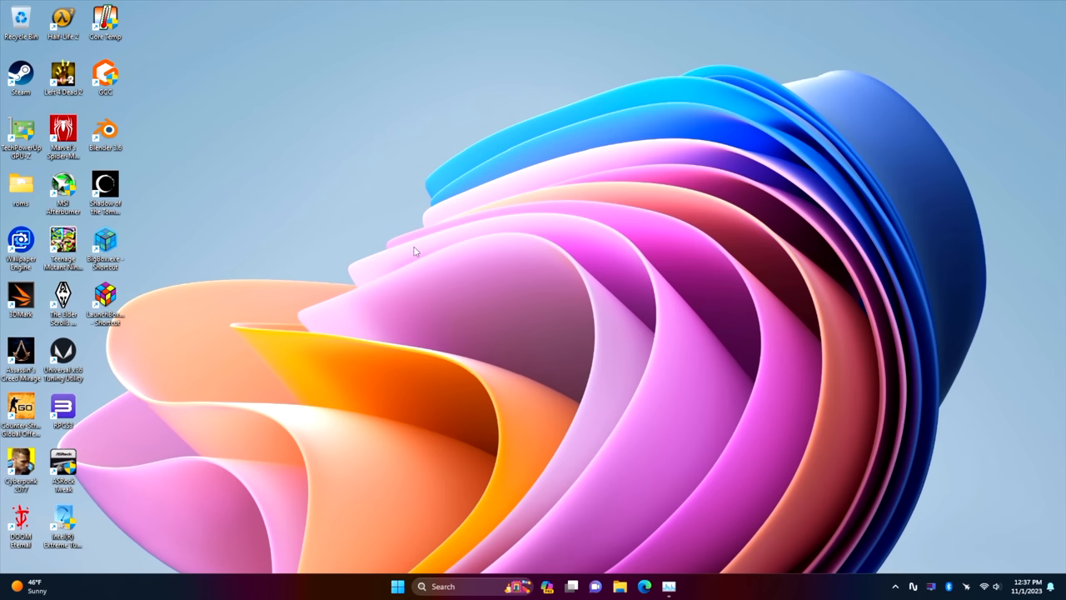
- Load the Minisforum UM590 store page and select 16GB RAM+512GB SSD at $249
left_click(644, 587)
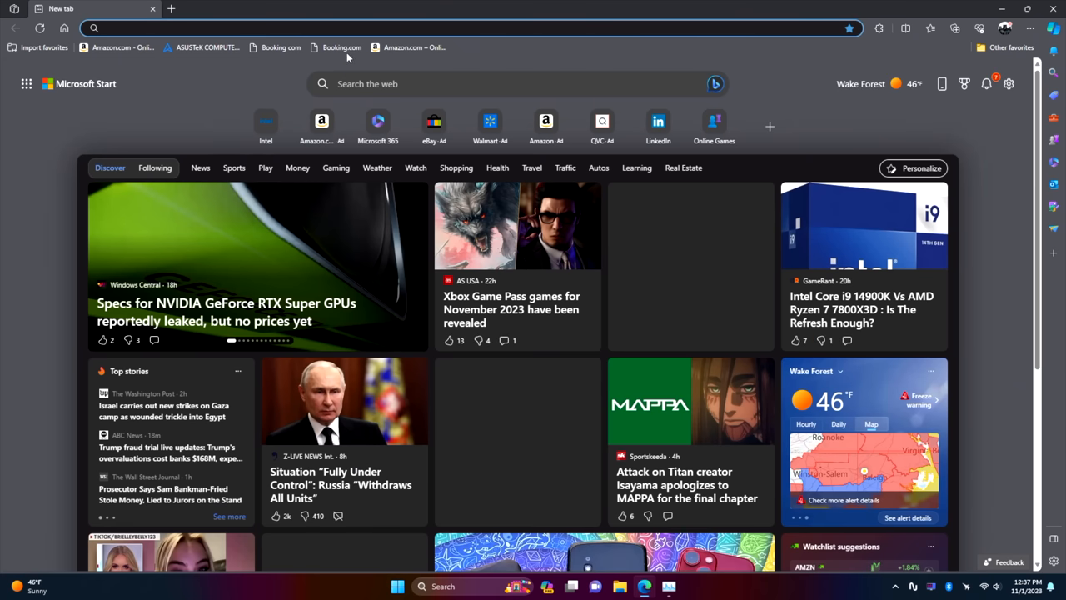
type("https://store.minisforum.com/products/minisforum-um590")
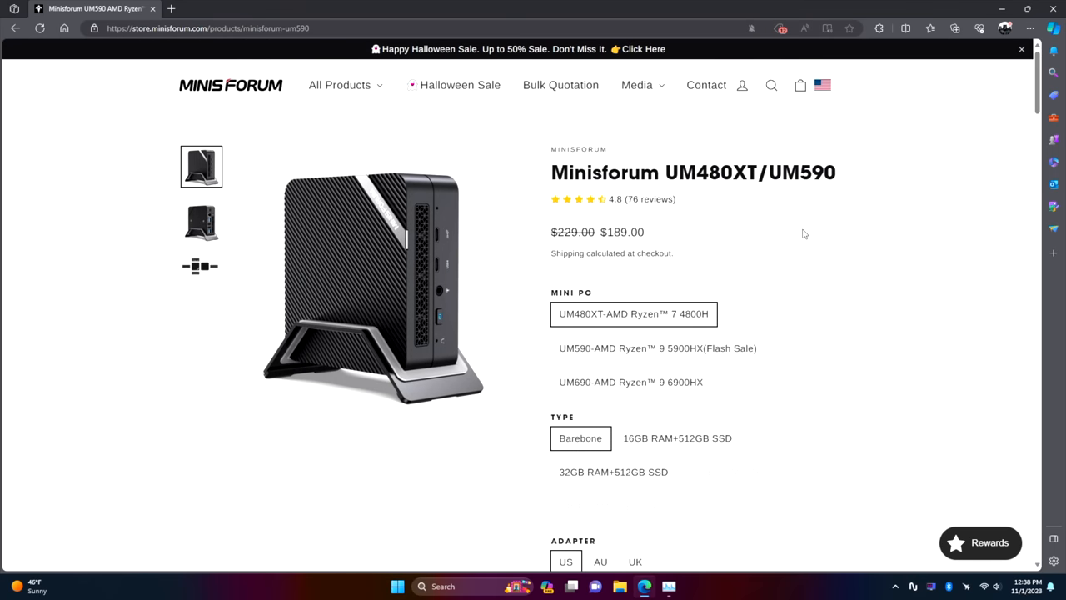
left_click(677, 438)
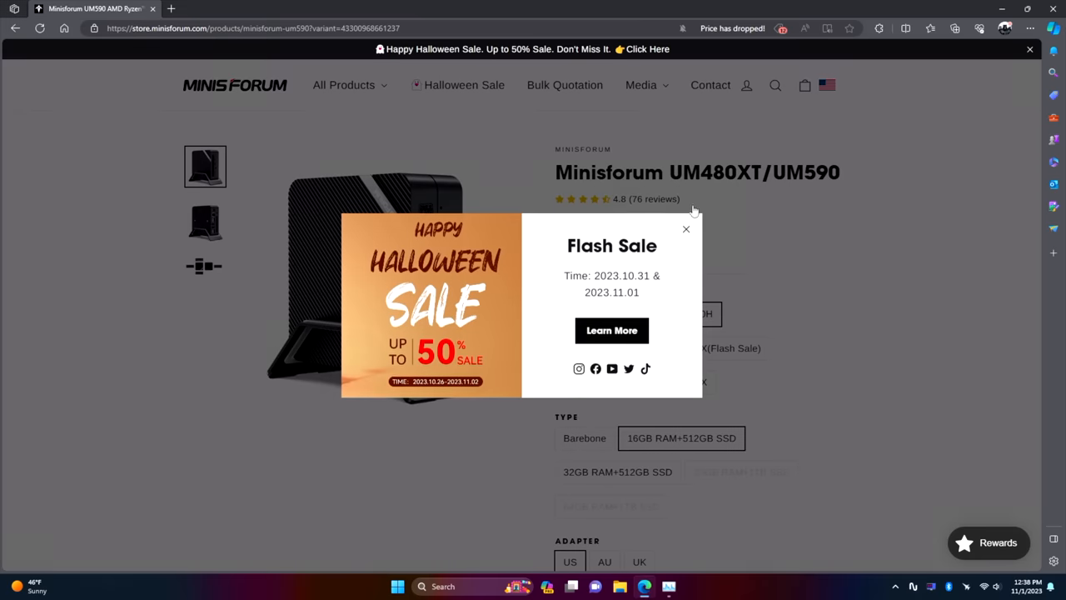
left_click(686, 229)
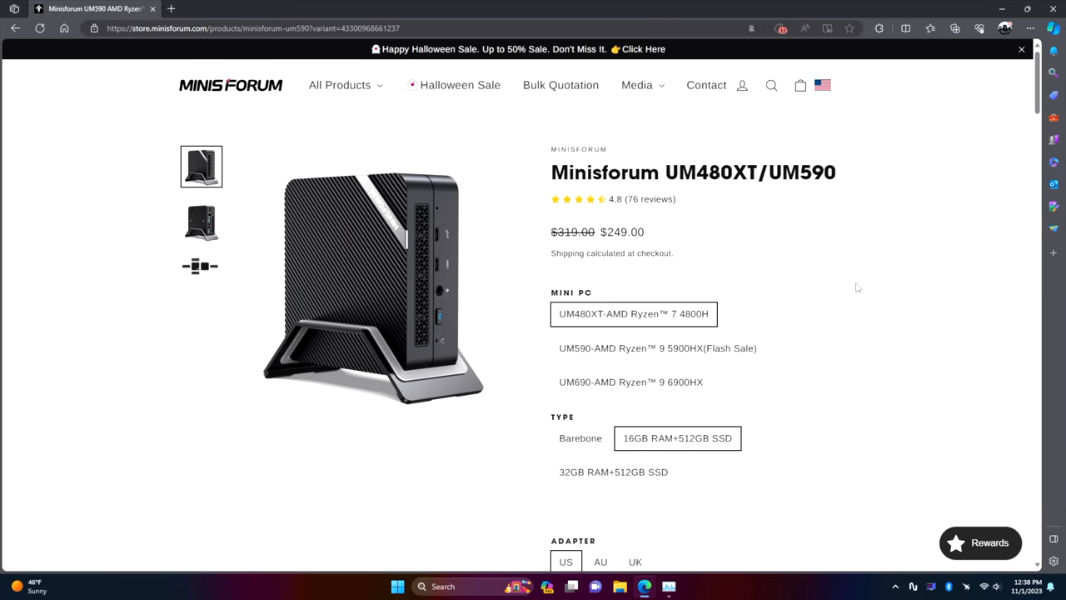
mouse_move(826, 277)
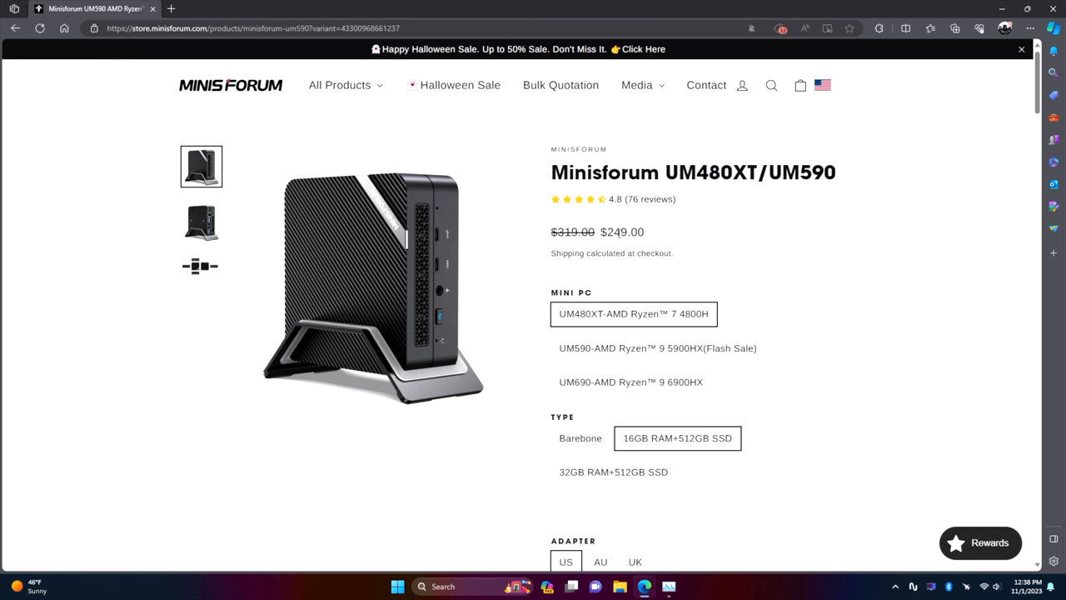
left_click(250, 27)
type("https://www.minisforum.com")
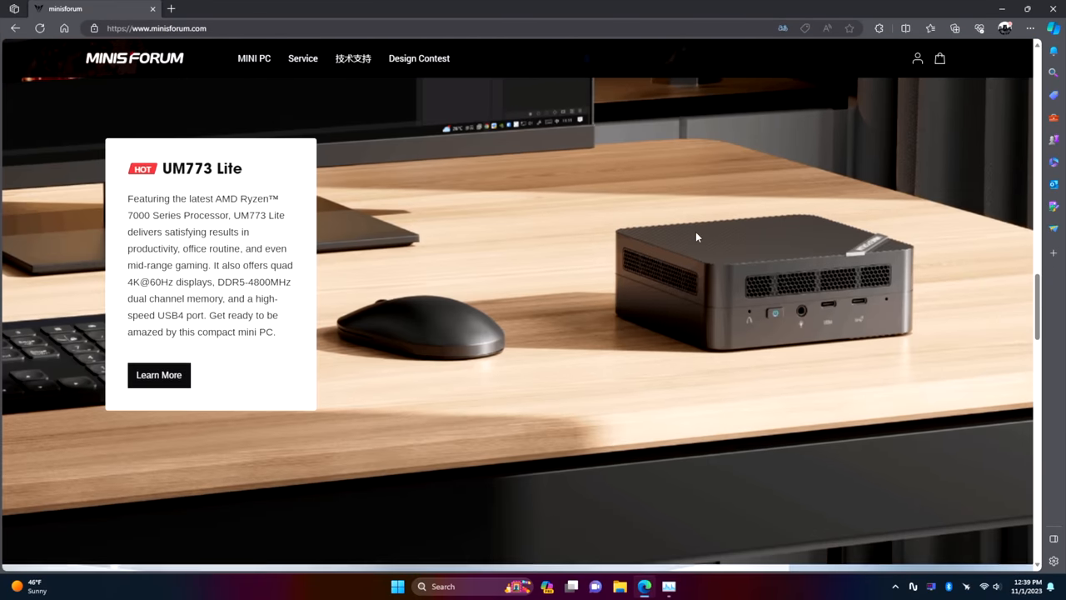
- Scroll the Minisforum homepage and open the Venus UM790 Pro page, listed at $549
scroll("down", 3)
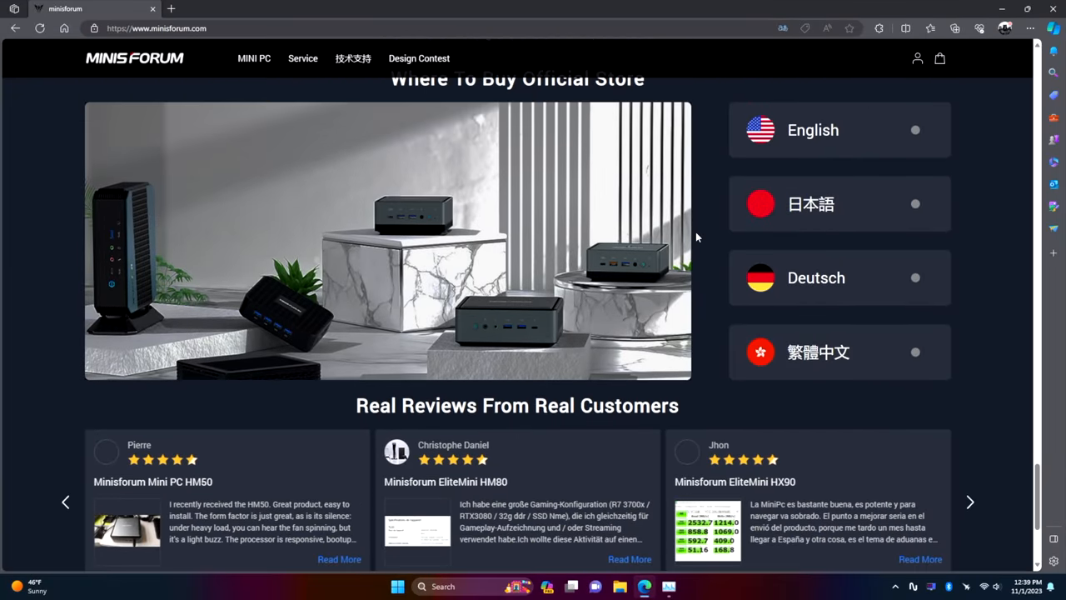
scroll("up", 3)
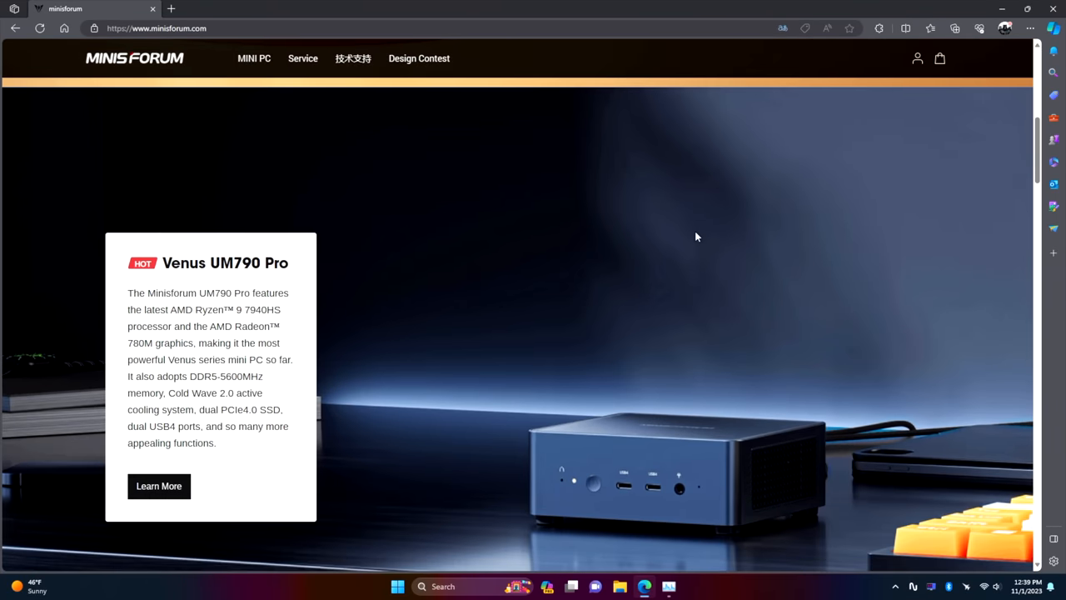
scroll("down", 3)
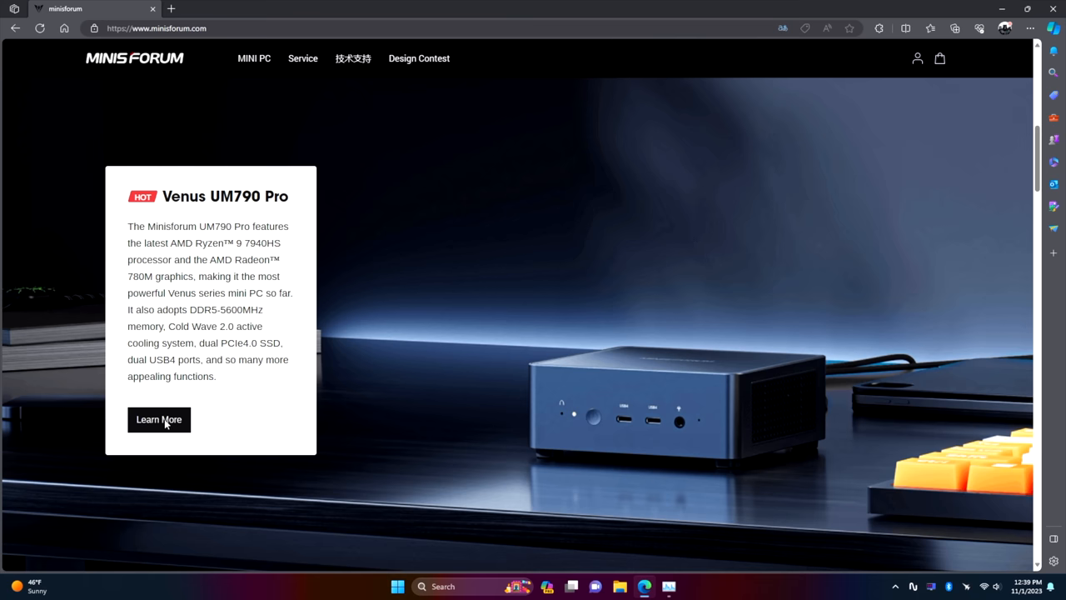
left_click(158, 419)
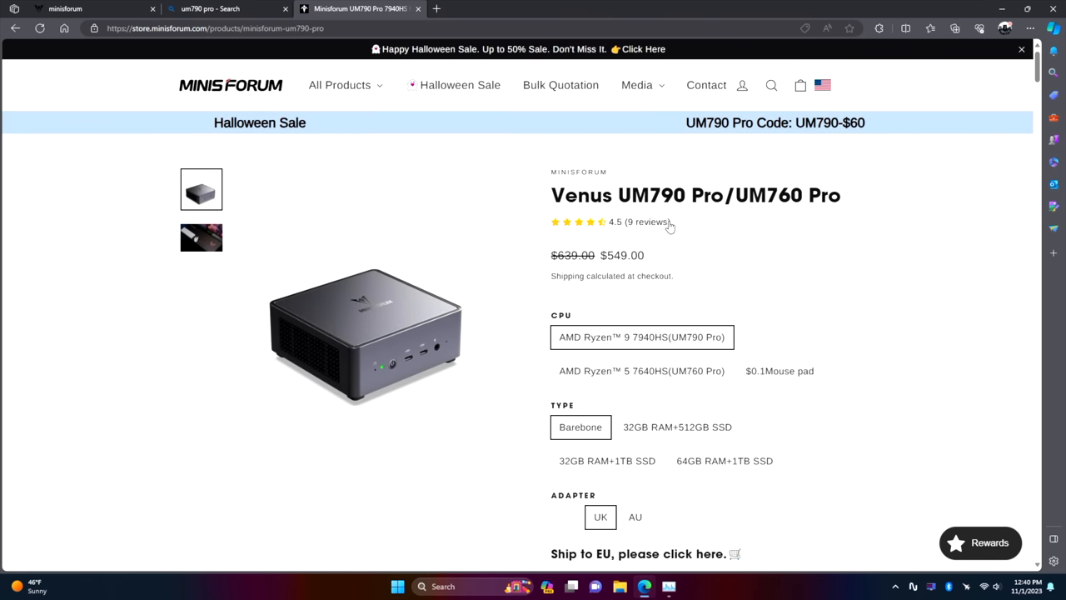
mouse_move(581, 343)
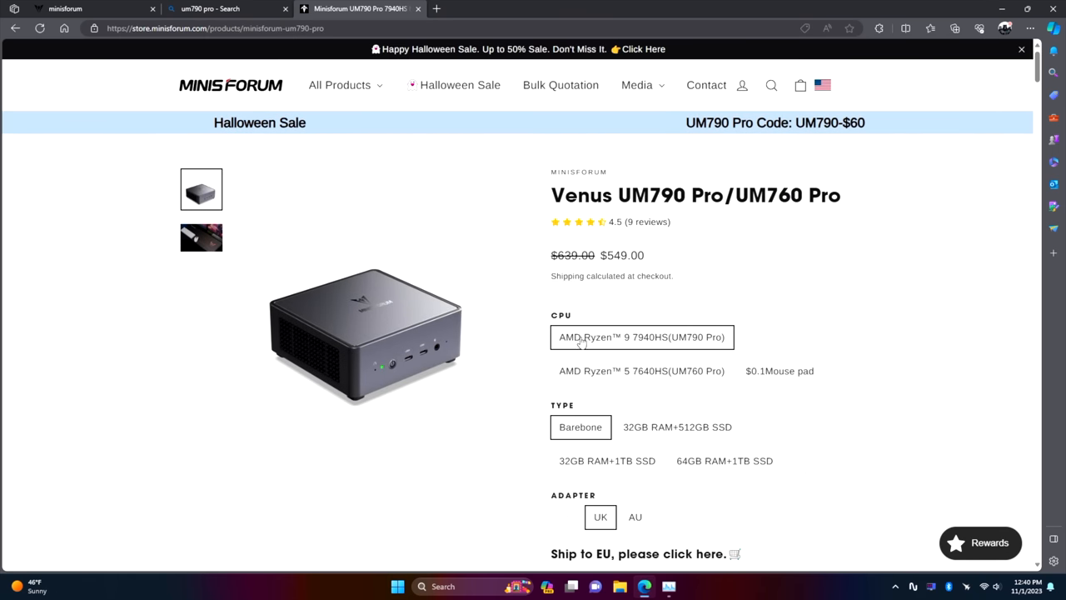
mouse_move(809, 268)
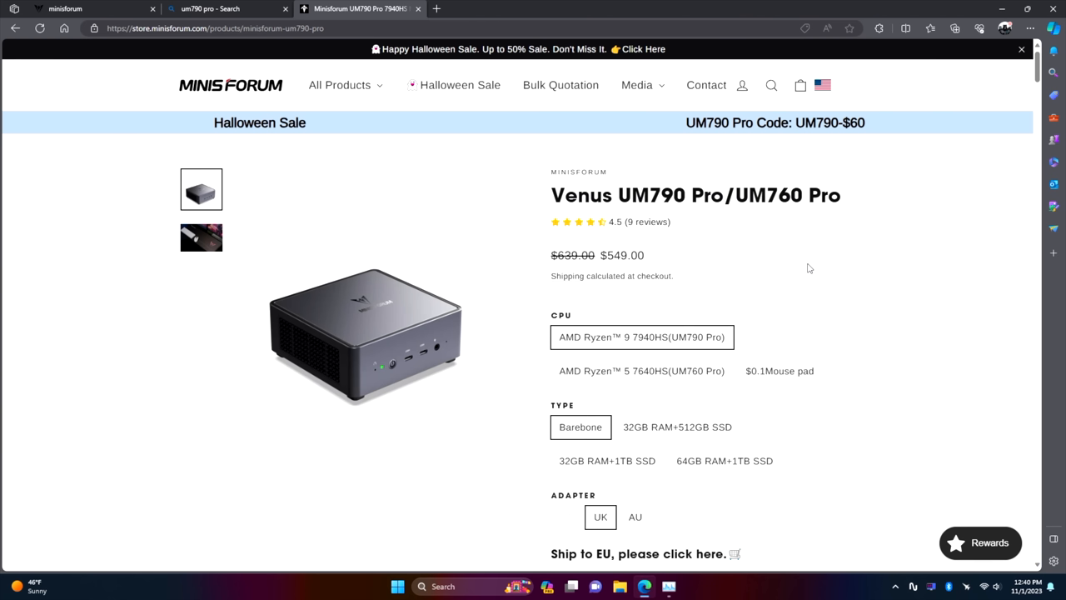
mouse_move(849, 239)
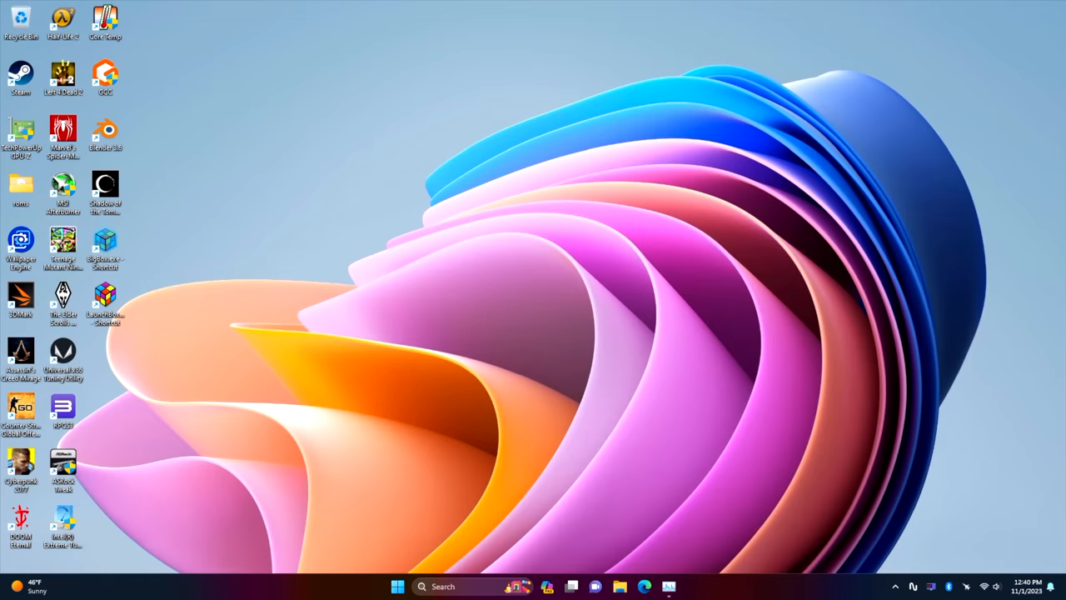
- Launch Edge and scroll YouTube's home feed of 4K and HDR video suggestions
left_click(645, 586)
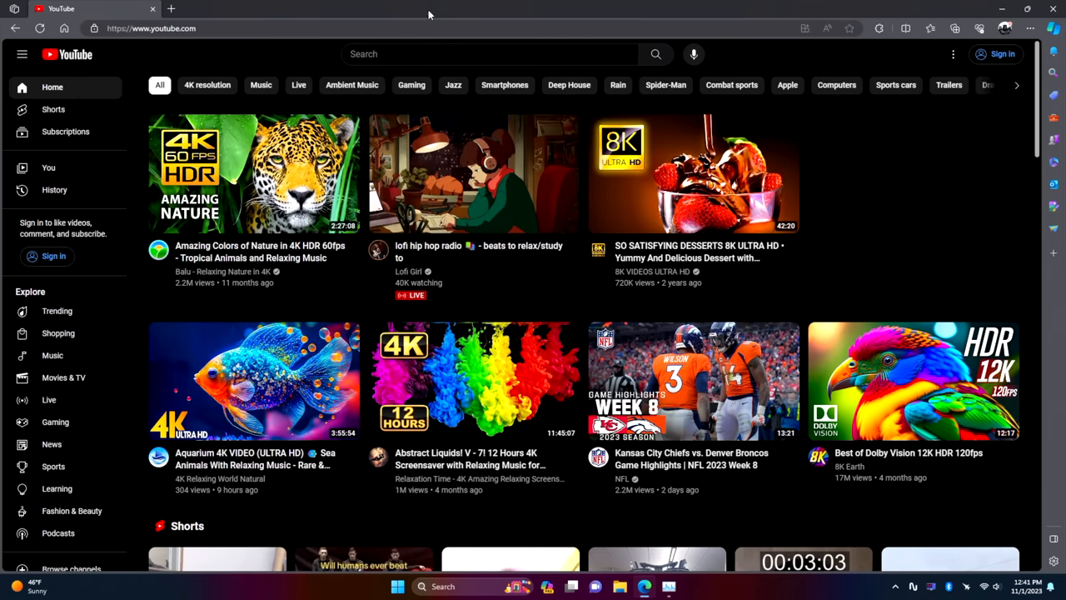
scroll("down", 3)
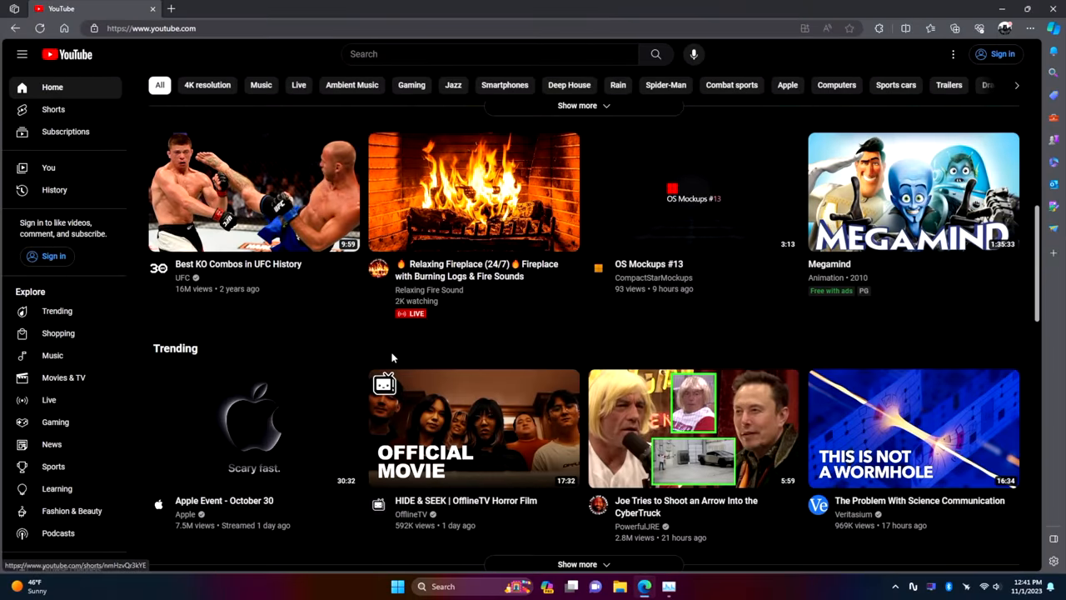
scroll("down", 3)
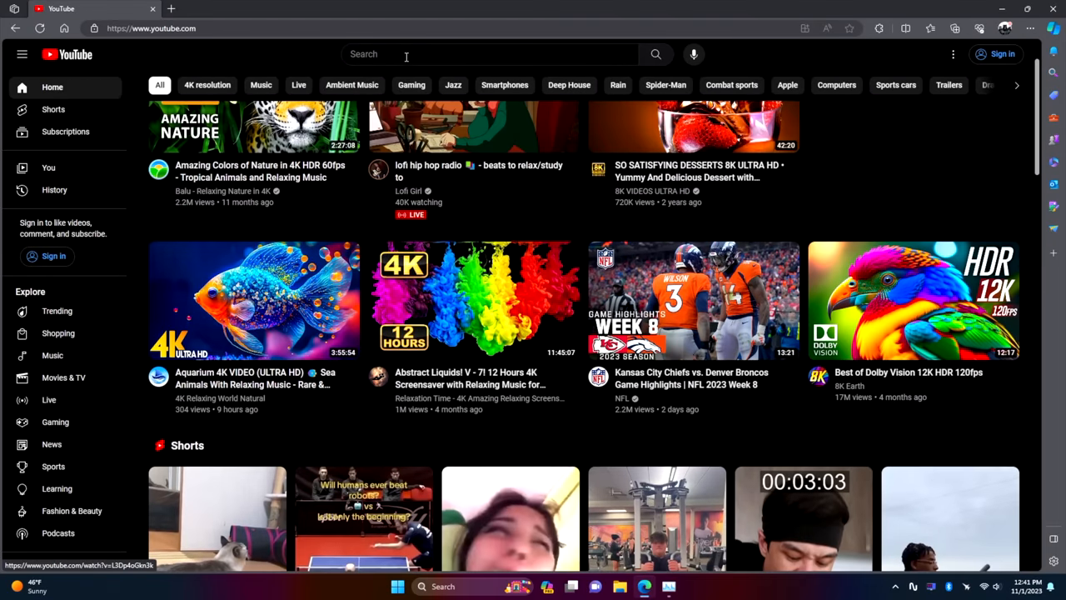
left_click(482, 53)
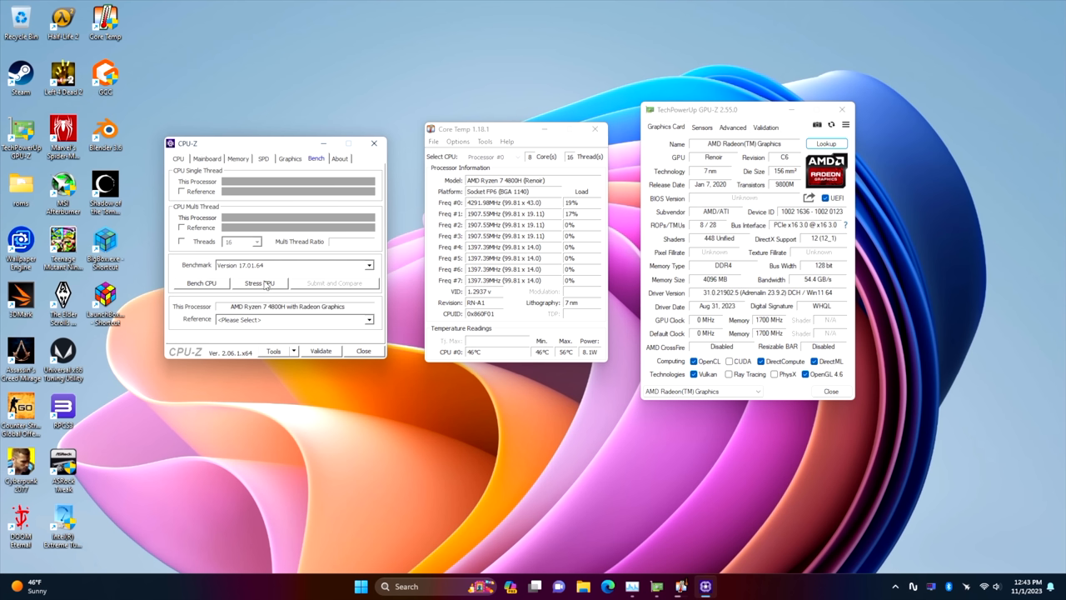
- Start CPU-Z's Stress CPU test on the Ryzen 7 4800H
left_click(259, 283)
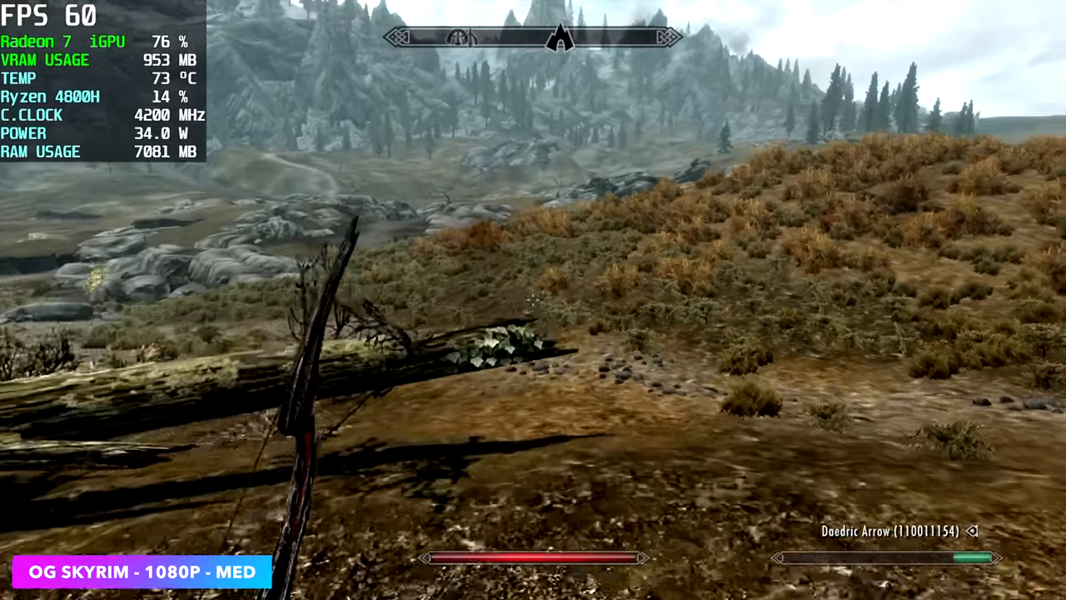
mouse_move(533, 300)
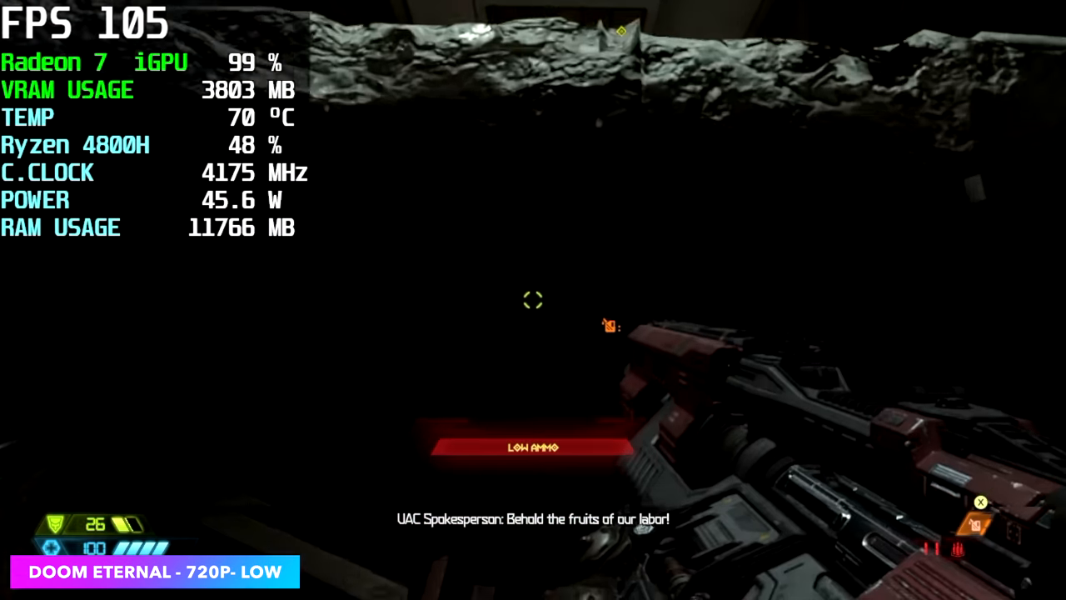
- Fire at the demon in Doom Eternal at 720p low, around 100 FPS
left_click(533, 300)
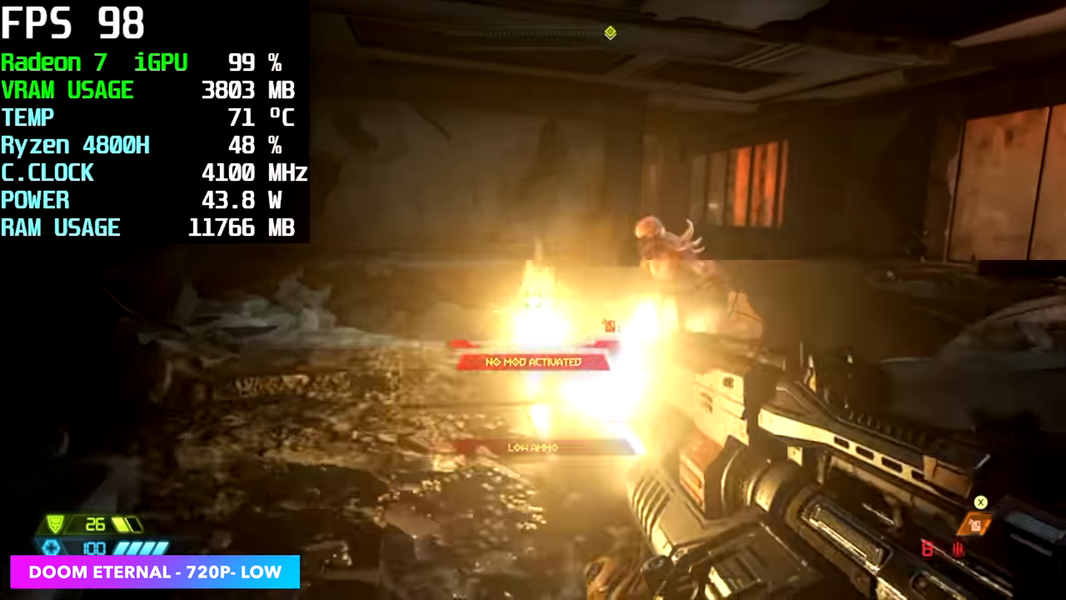